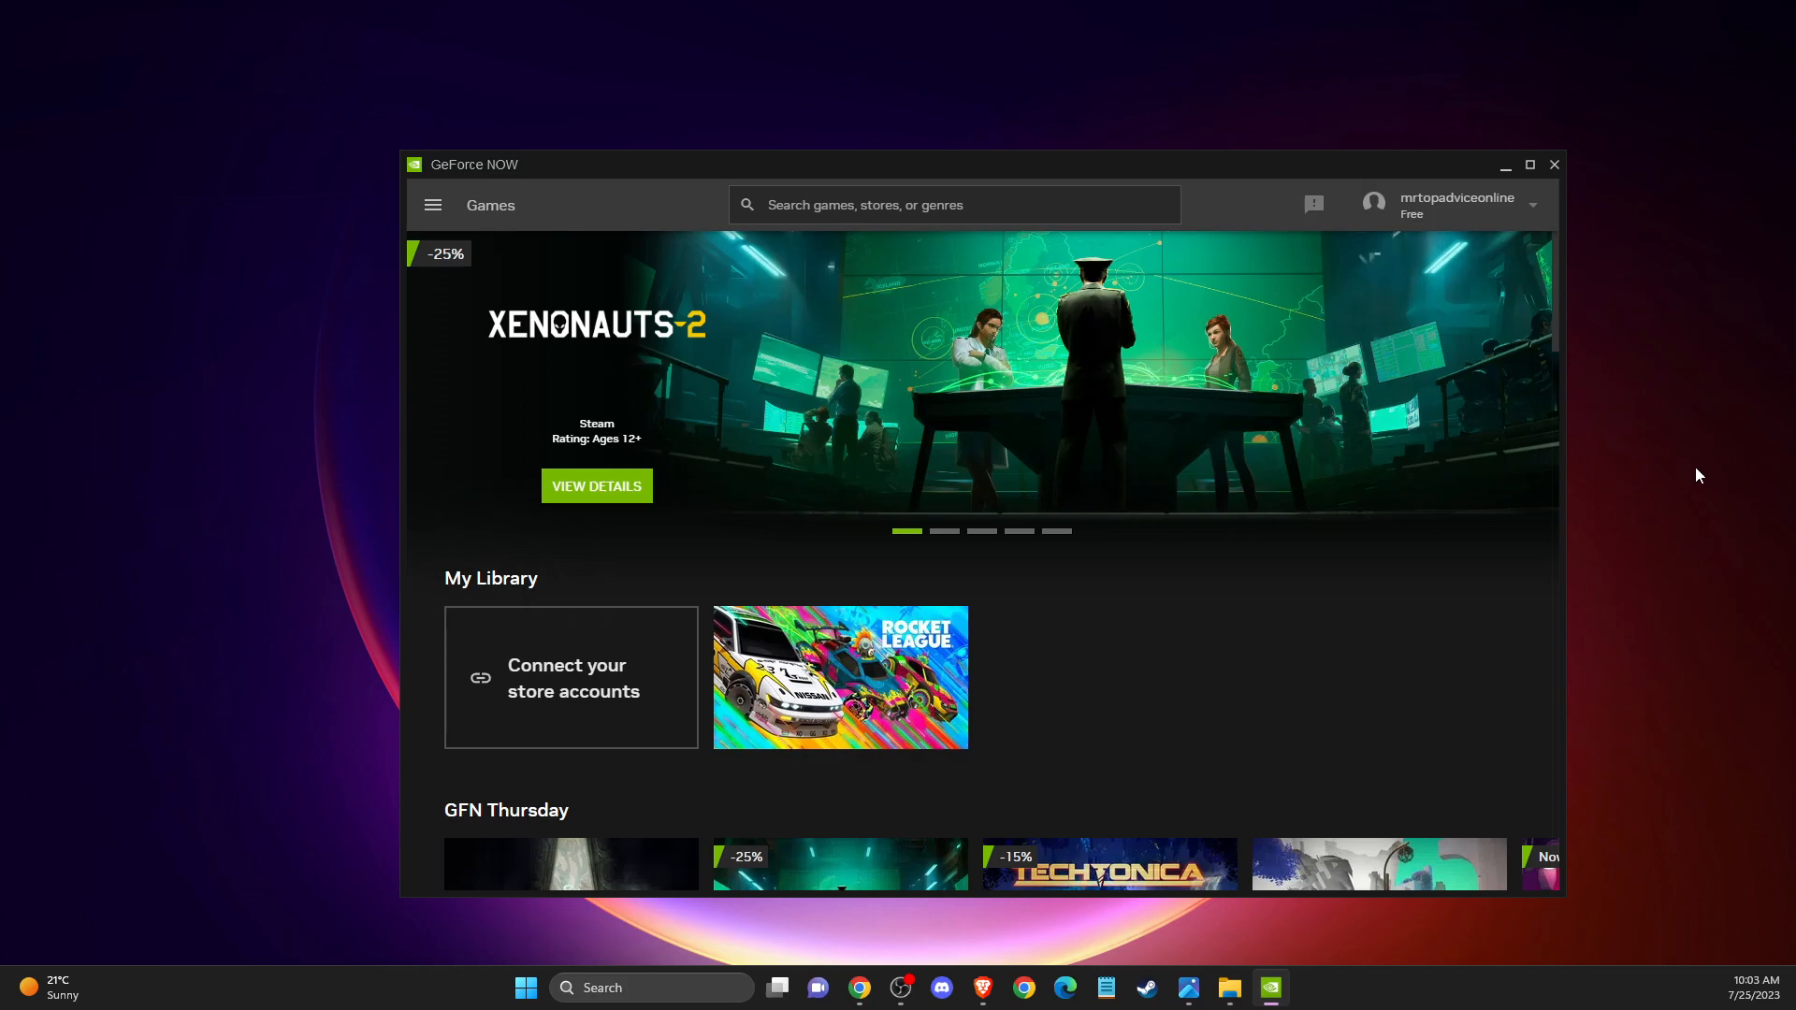
mouse_move(1722, 355)
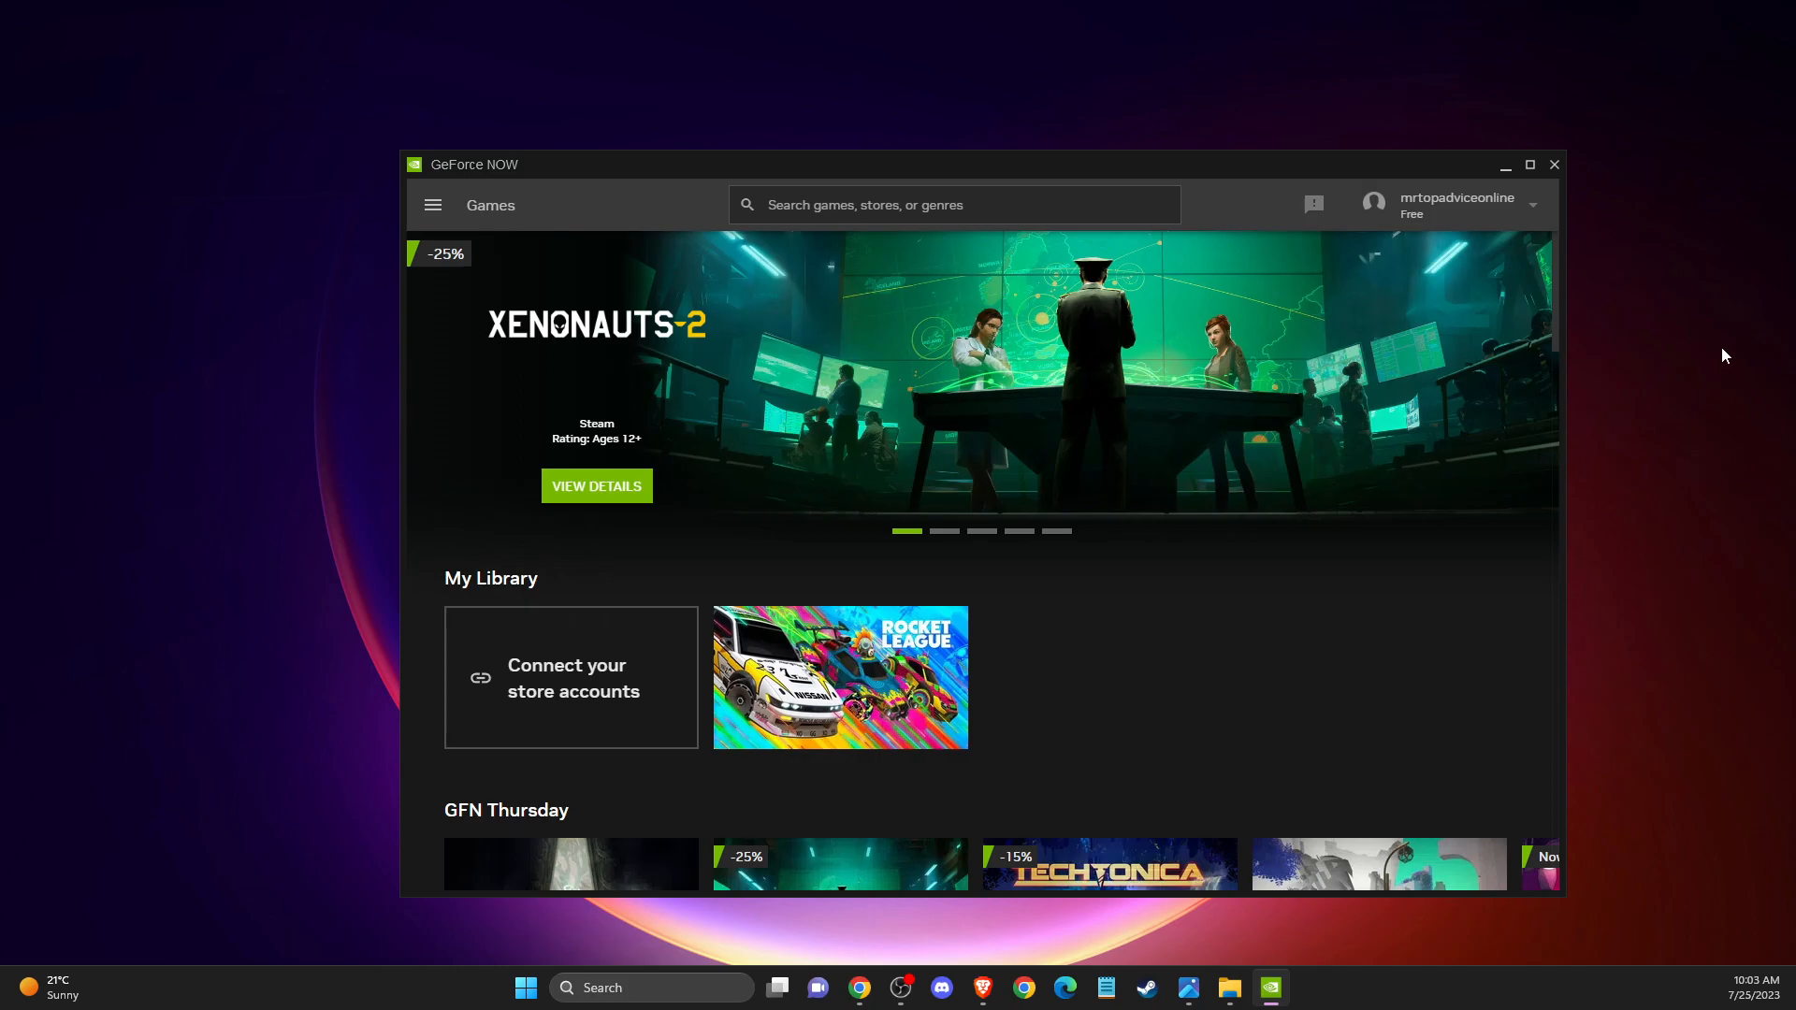
mouse_move(1287, 568)
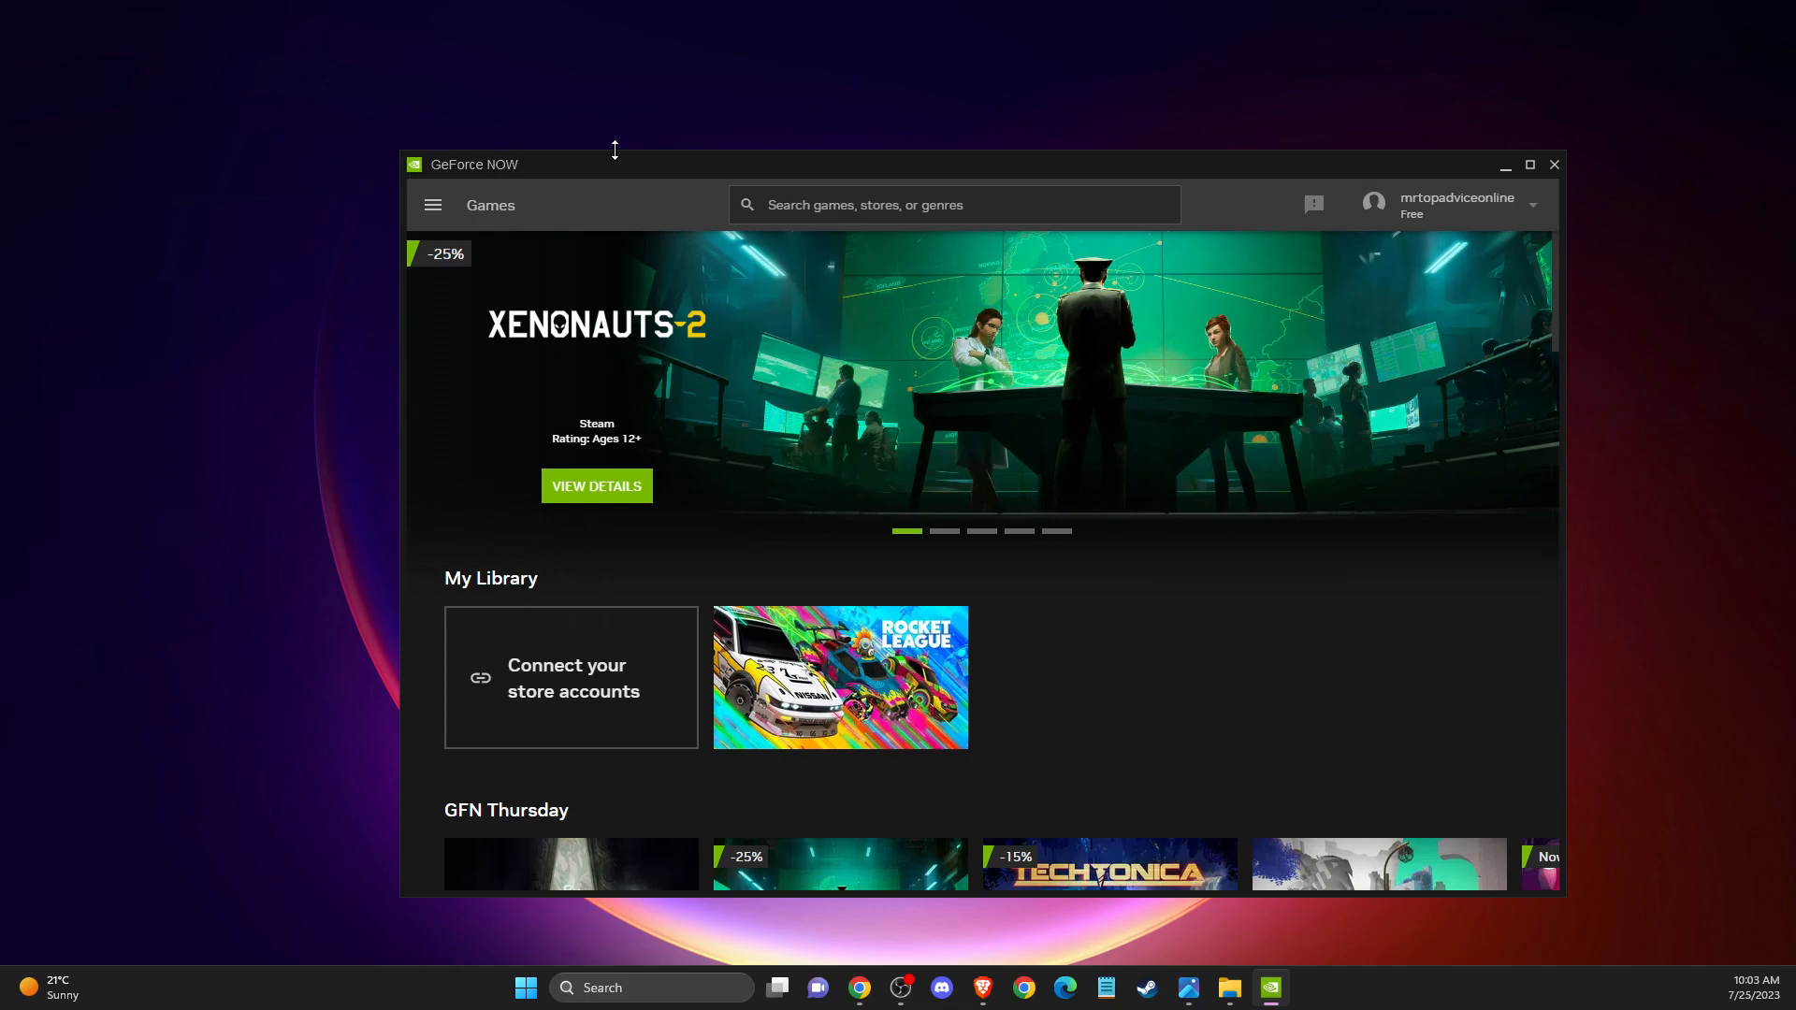
mouse_move(573, 172)
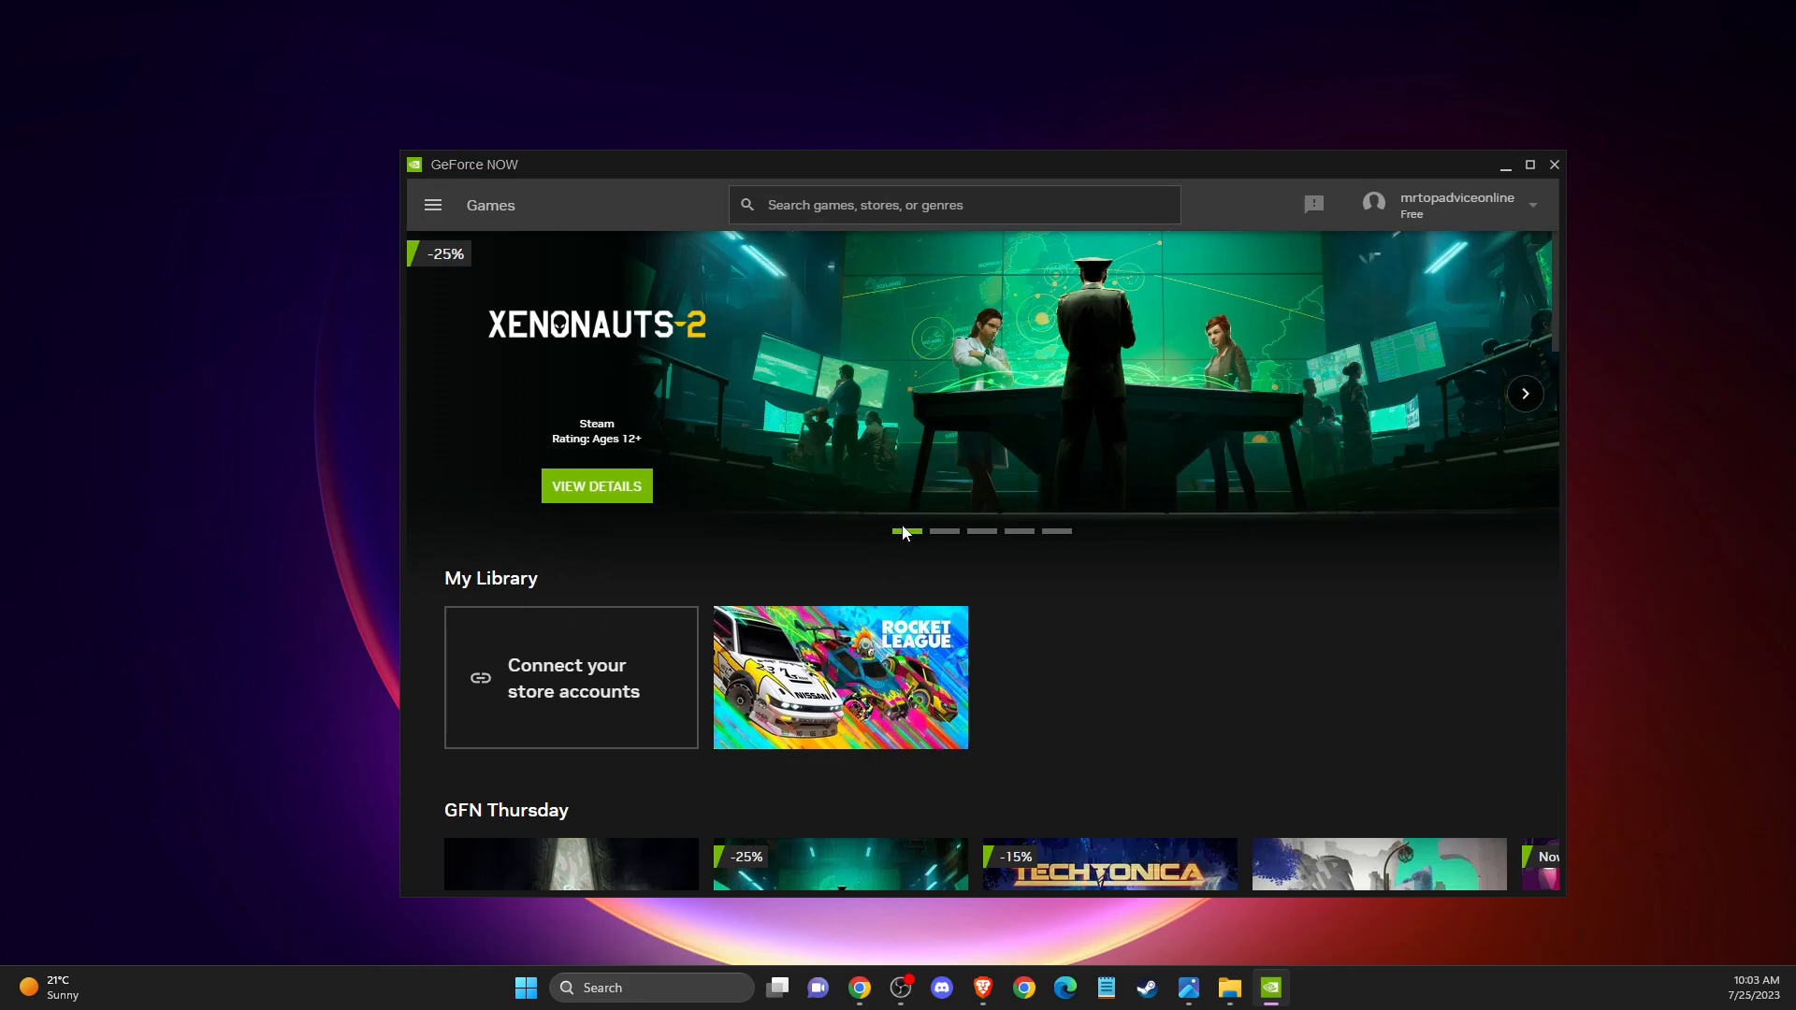
Step: Reach the GeForce NOW Settings page from the navigation menu
text(Edit power plan)
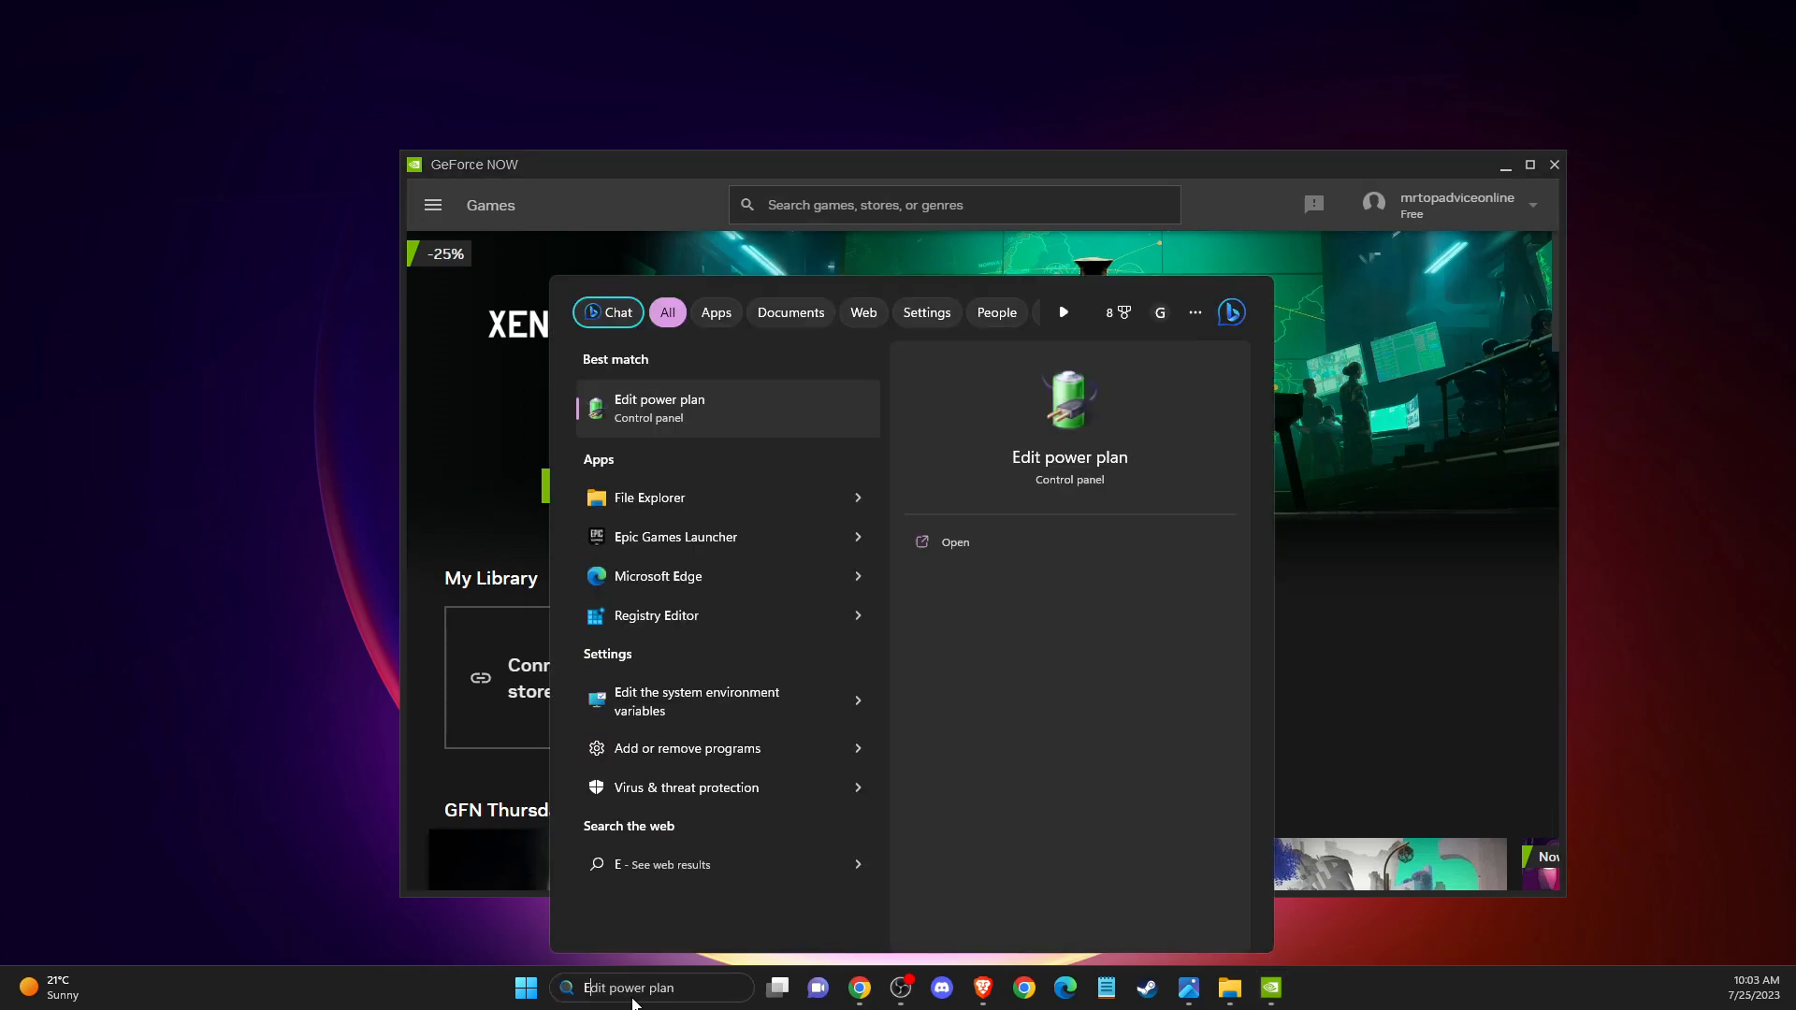
text(EPIC Games Launcher)
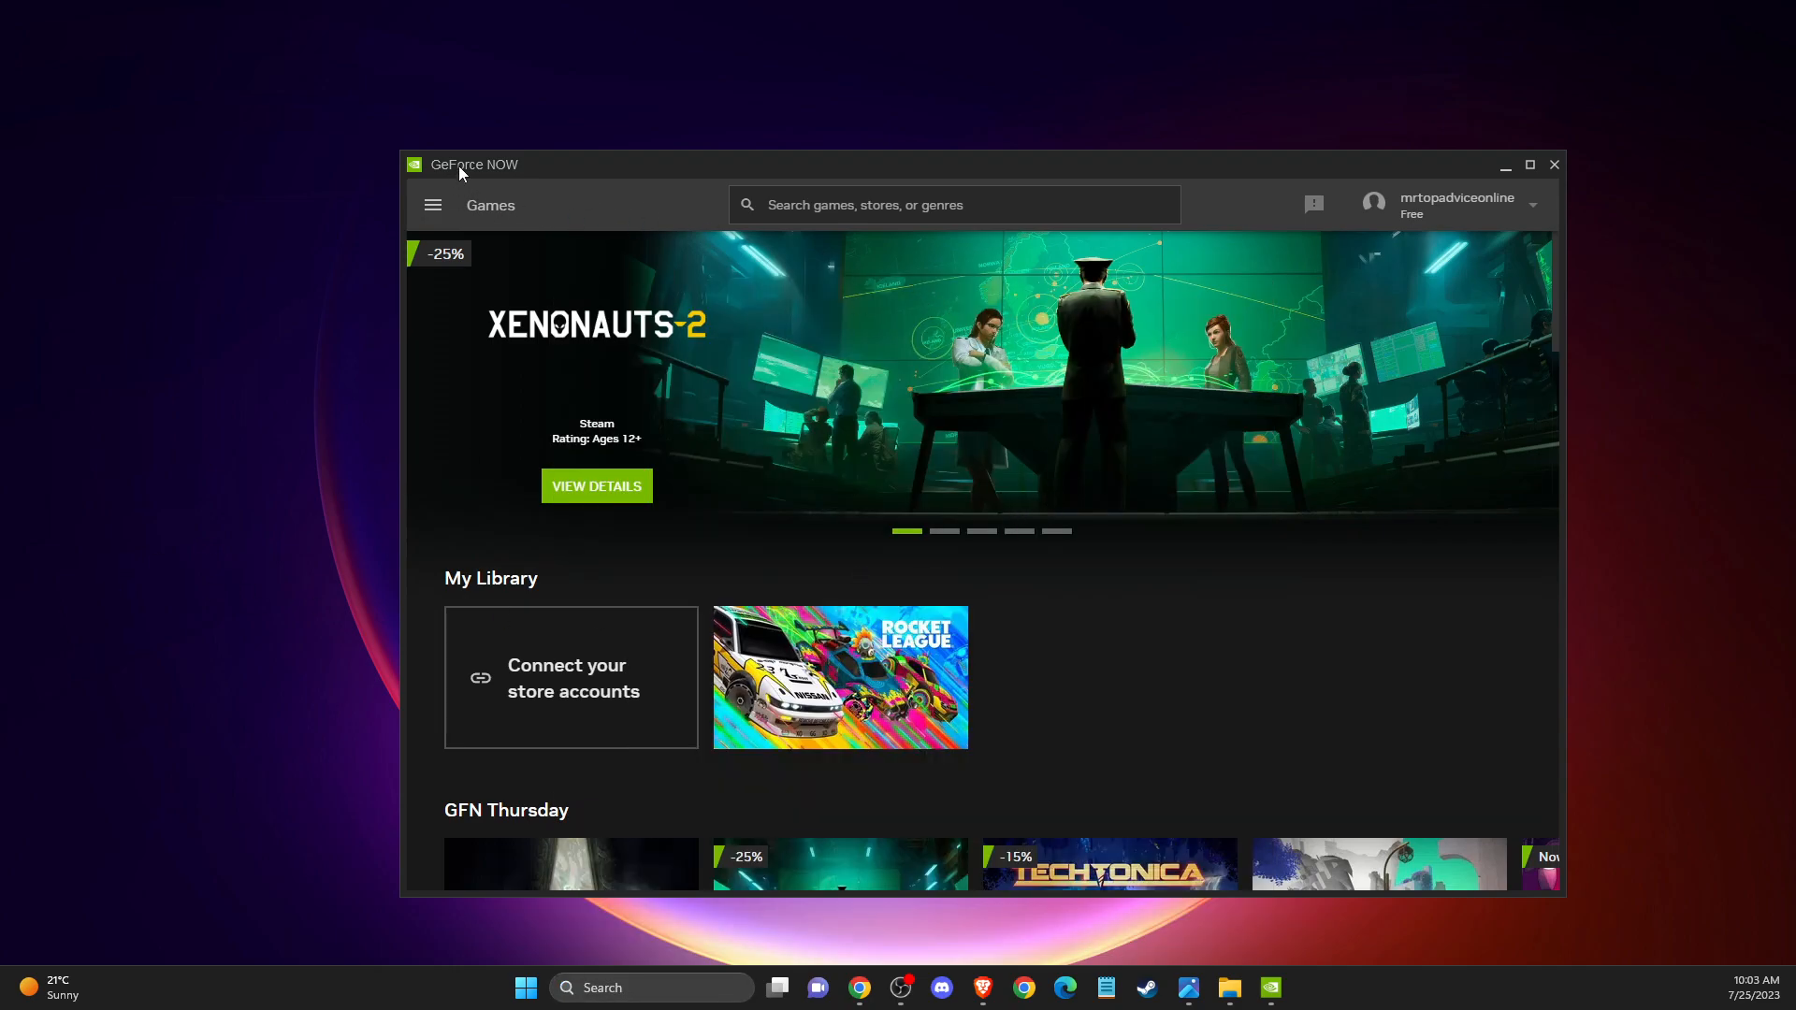
mouse_move(432, 206)
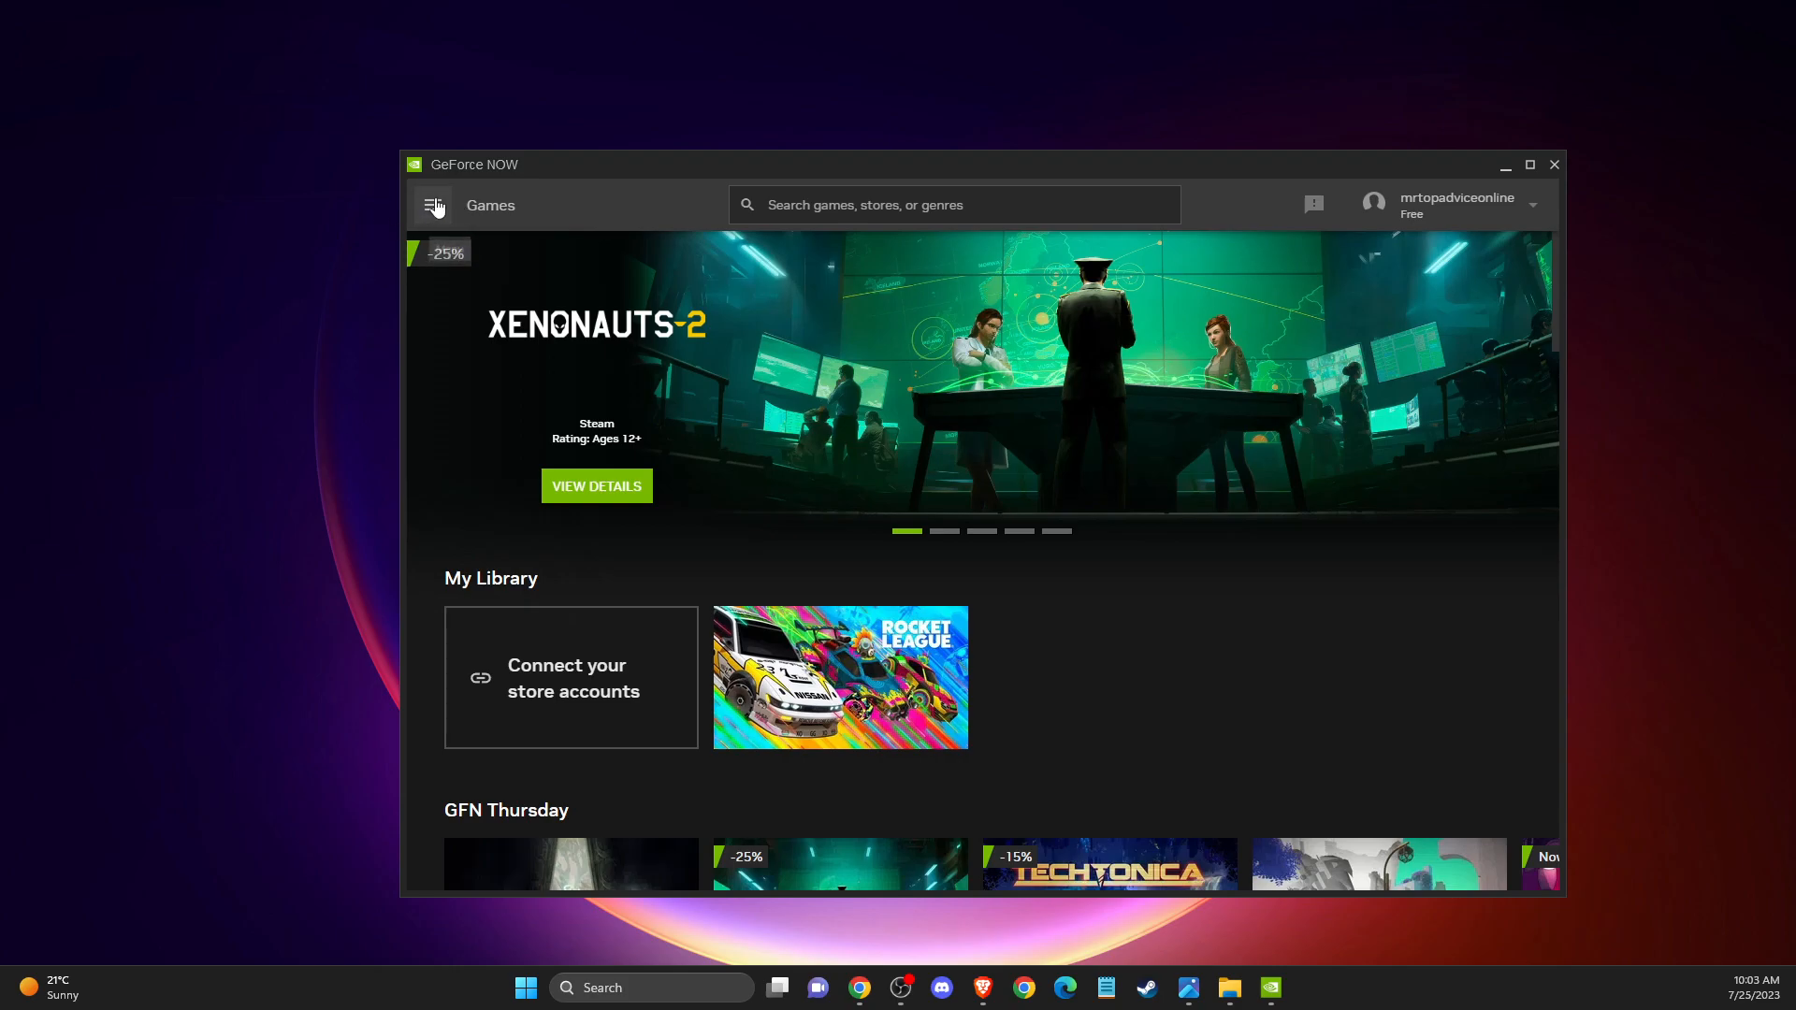
click(432, 206)
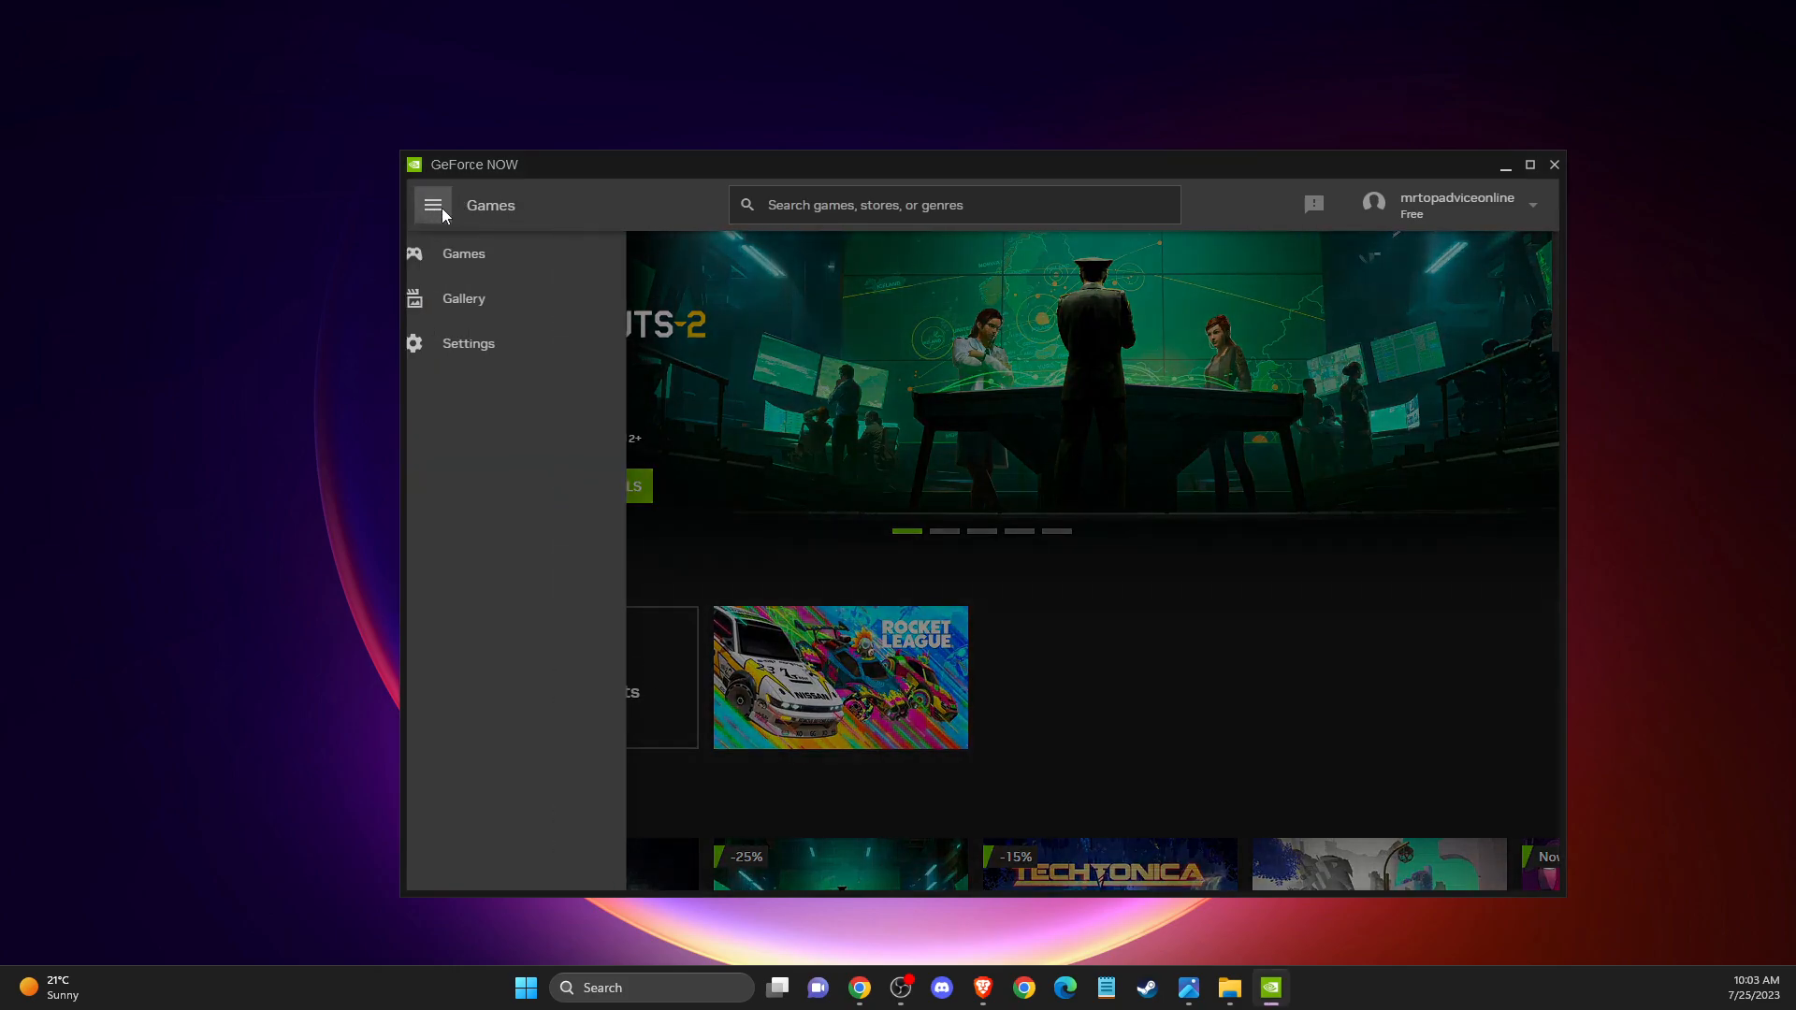
click(468, 342)
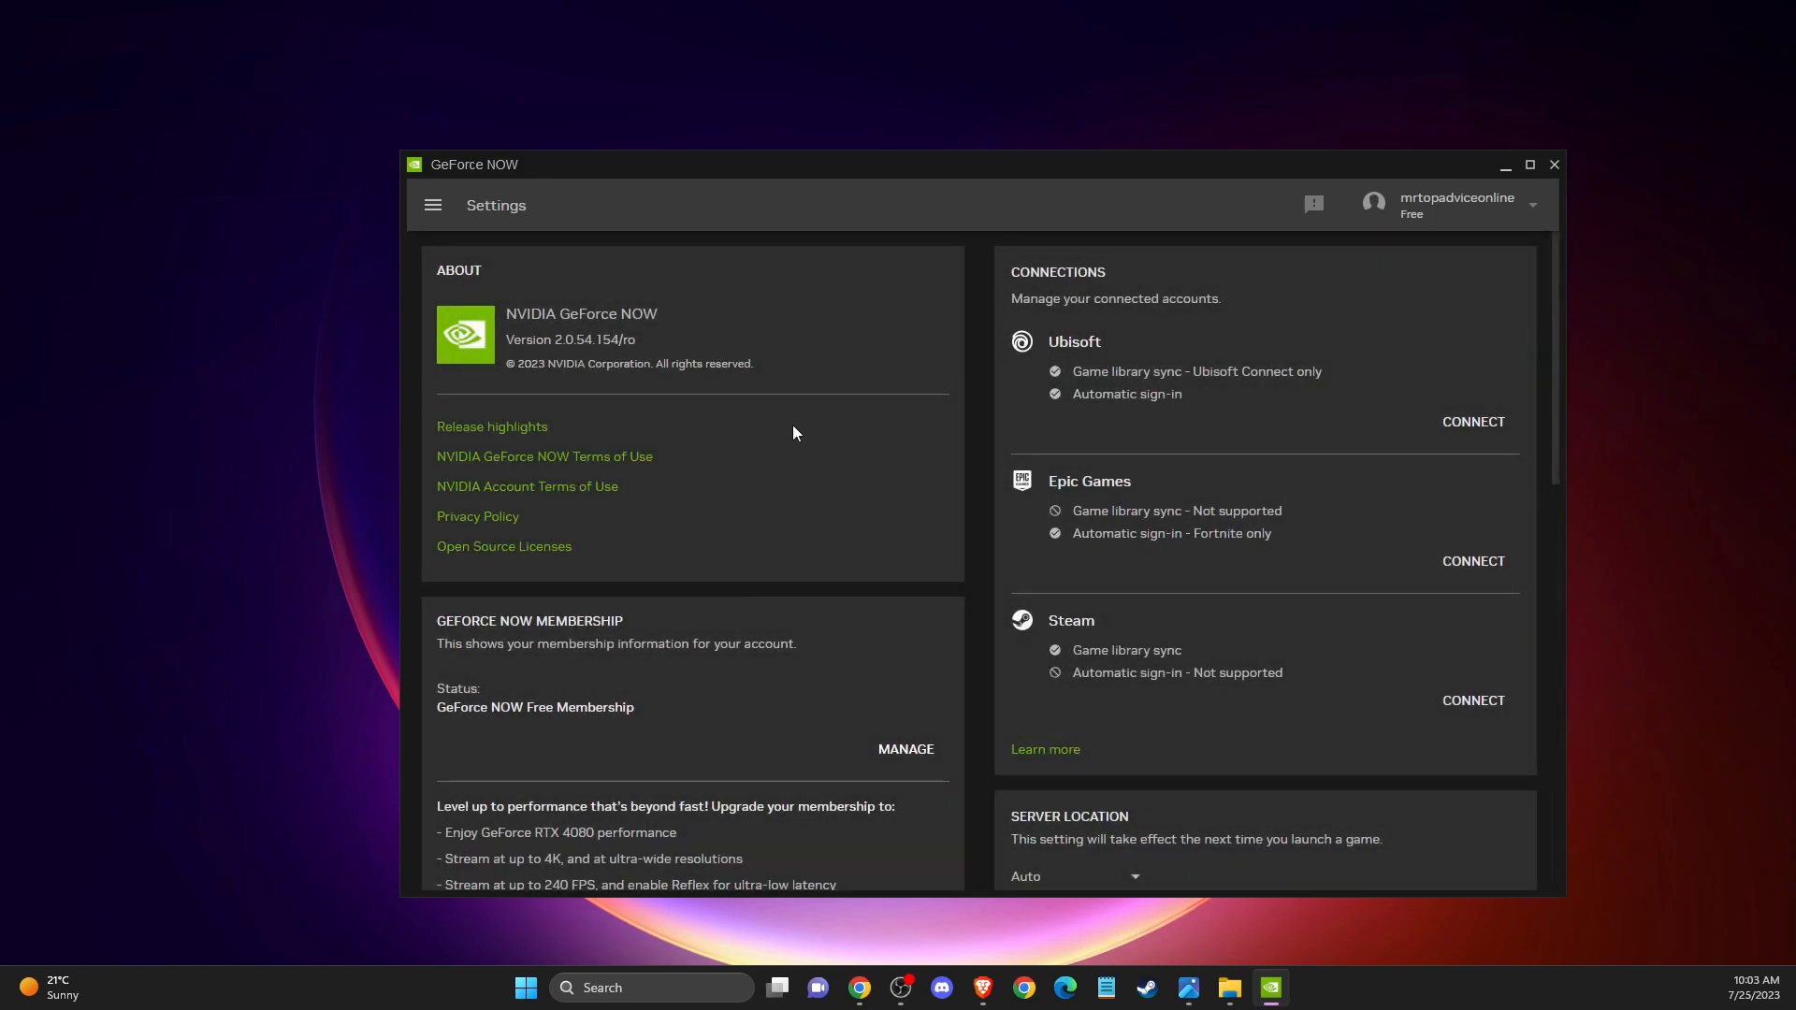
mouse_move(1162, 430)
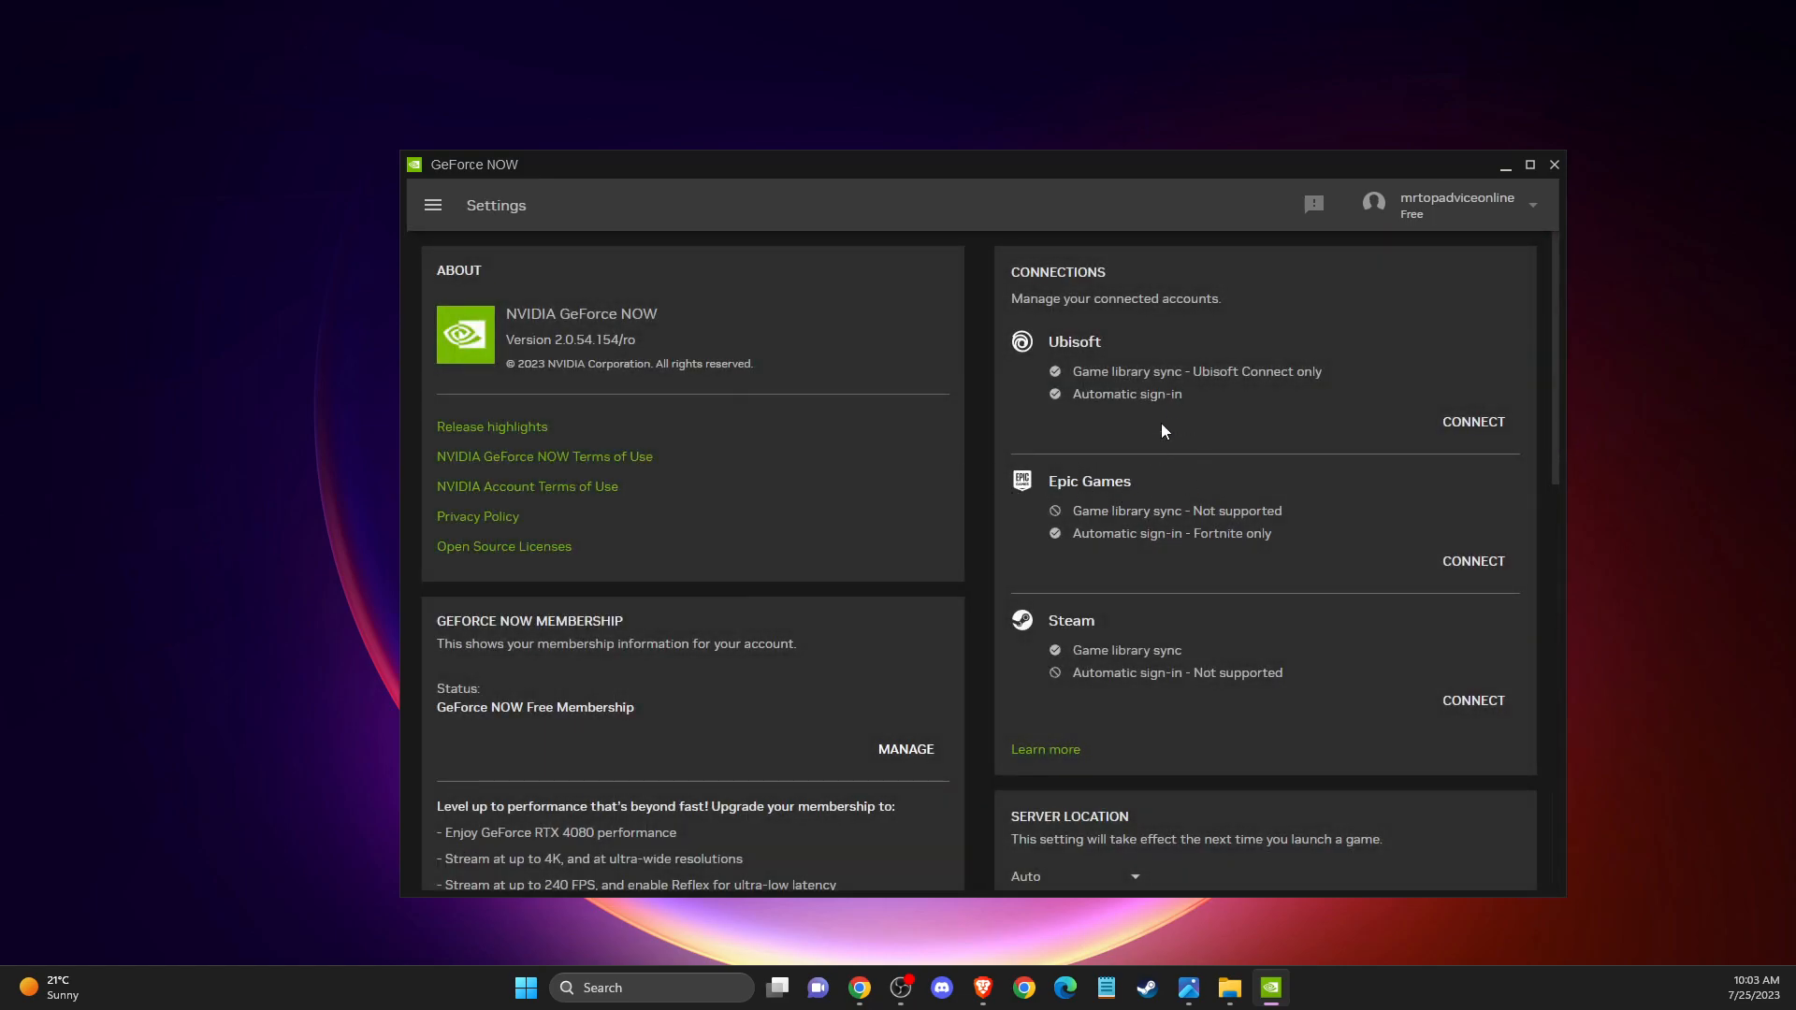
mouse_move(1053, 501)
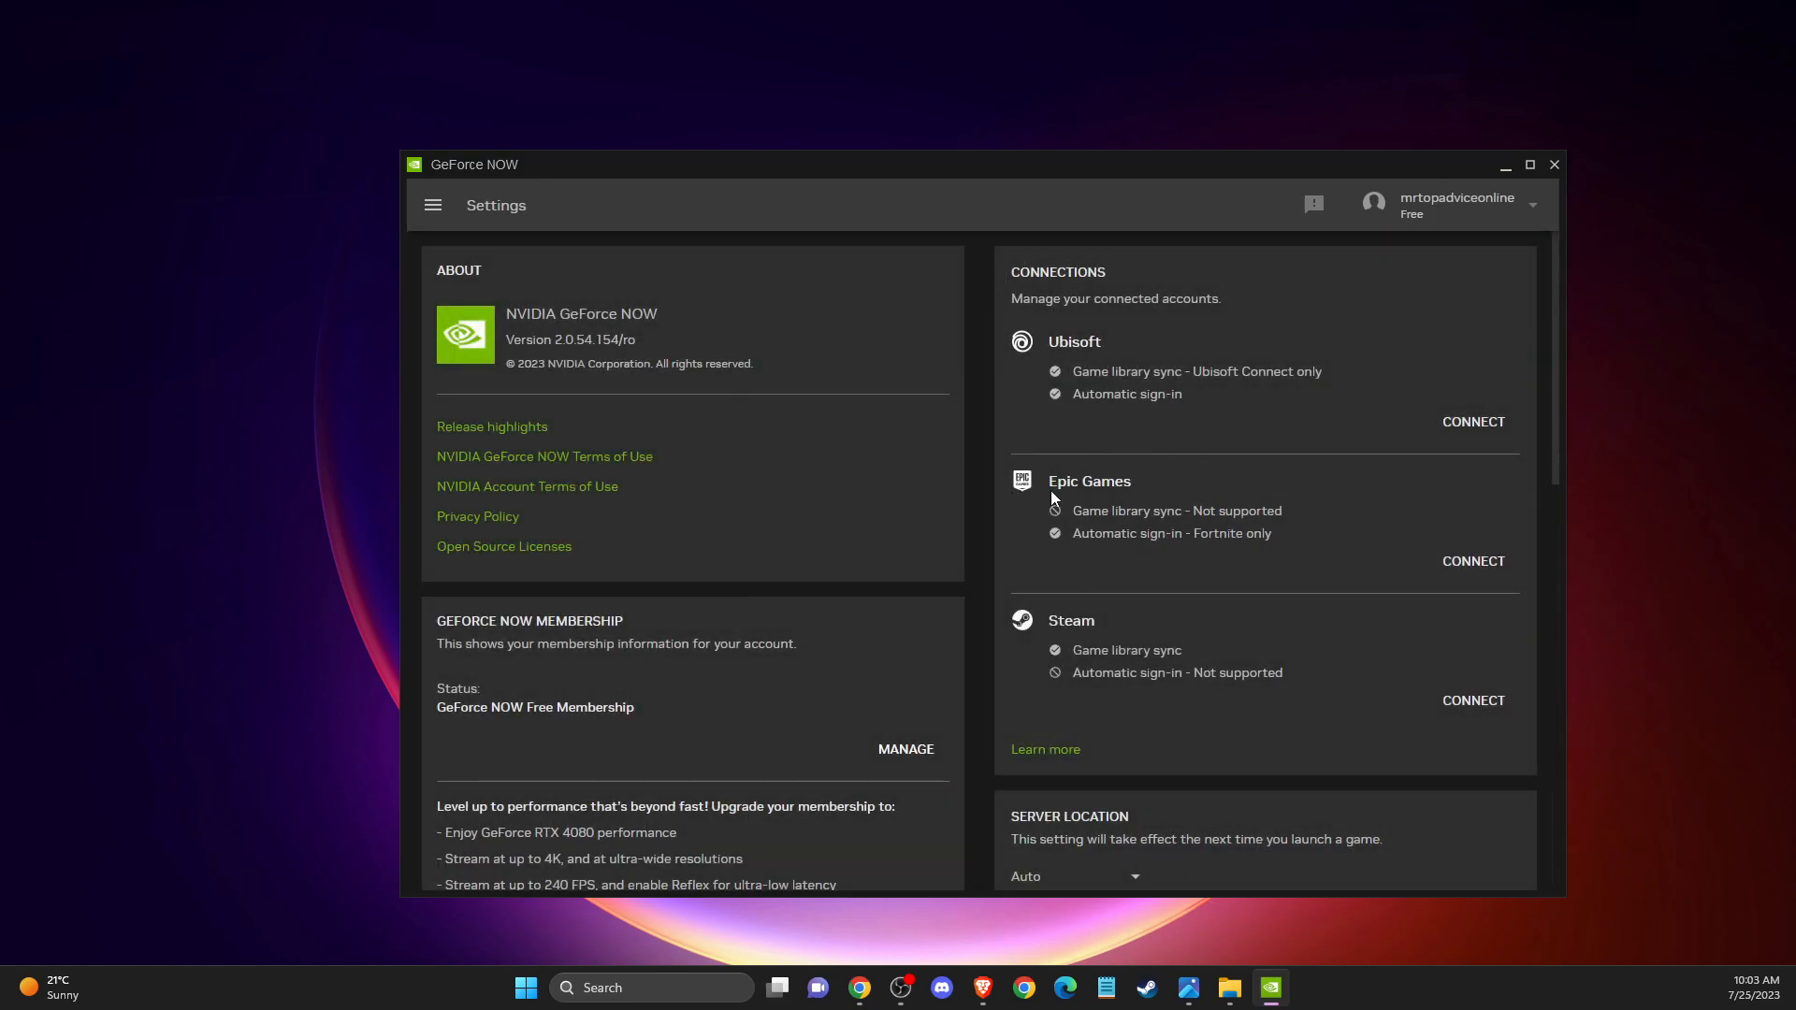
Step: Connect the Epic Games account, allowing GeForce NOW access, and return to the app
click(1472, 560)
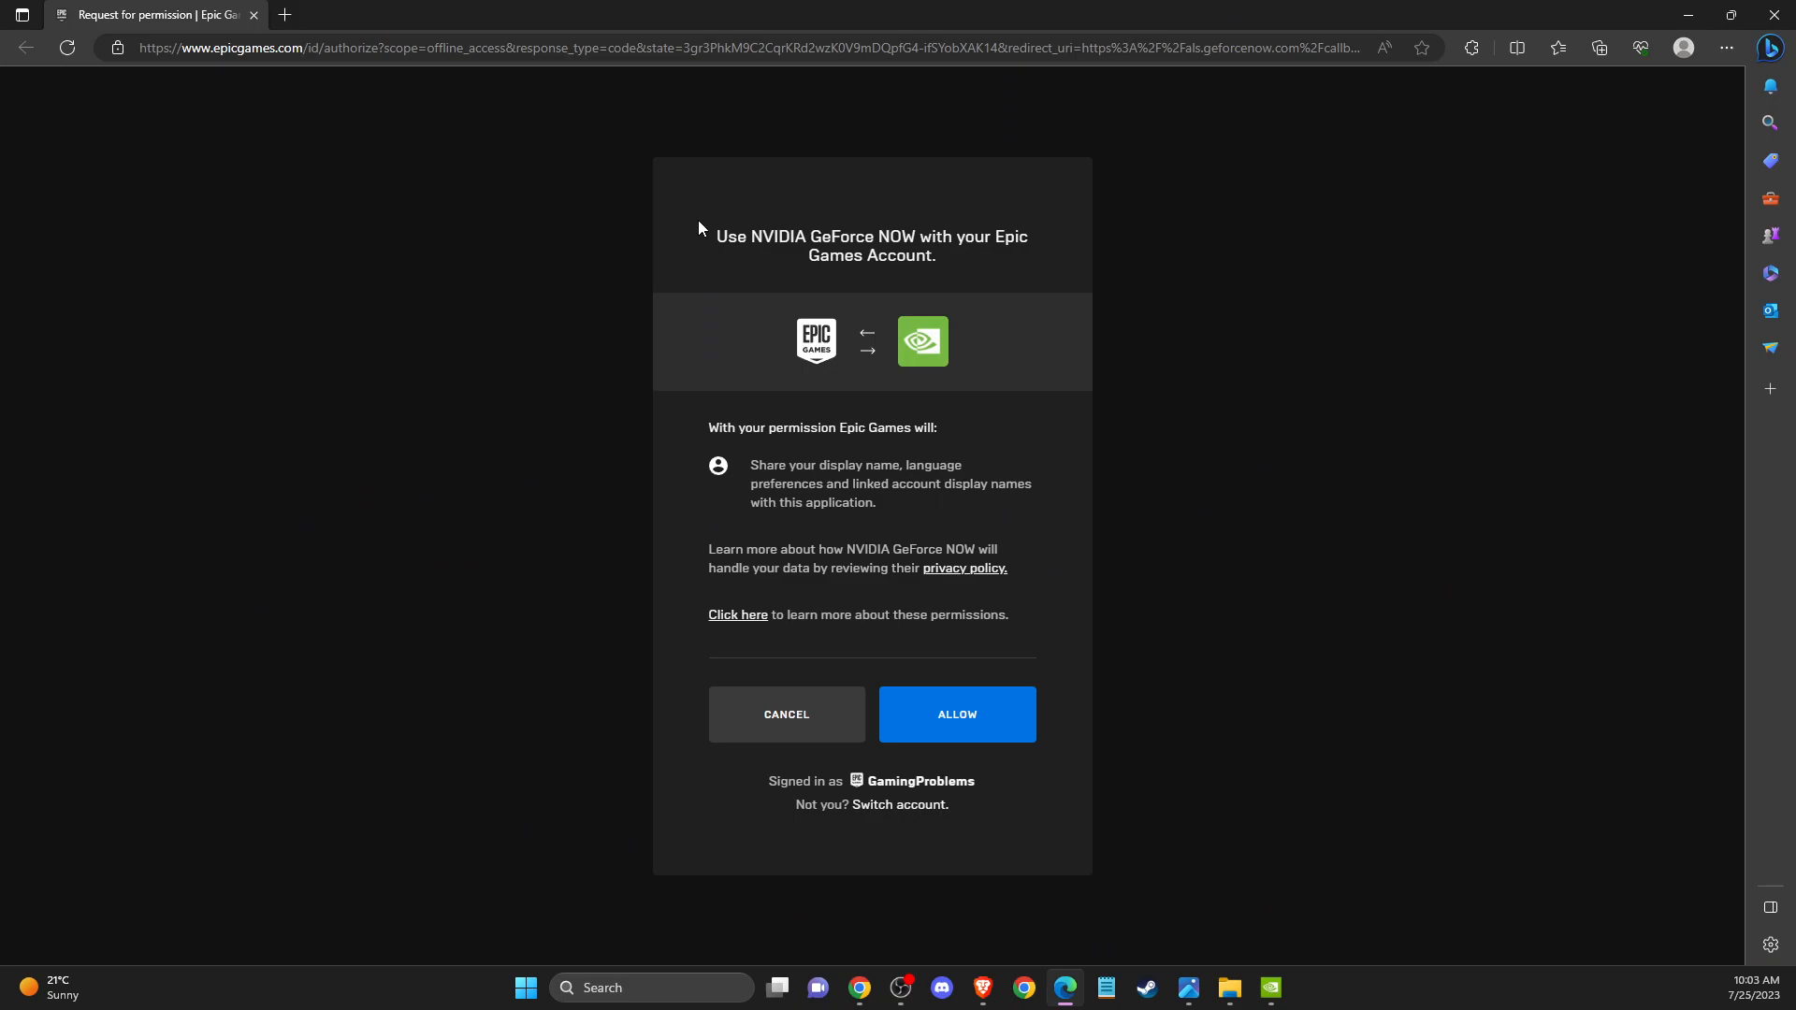
mouse_move(578, 950)
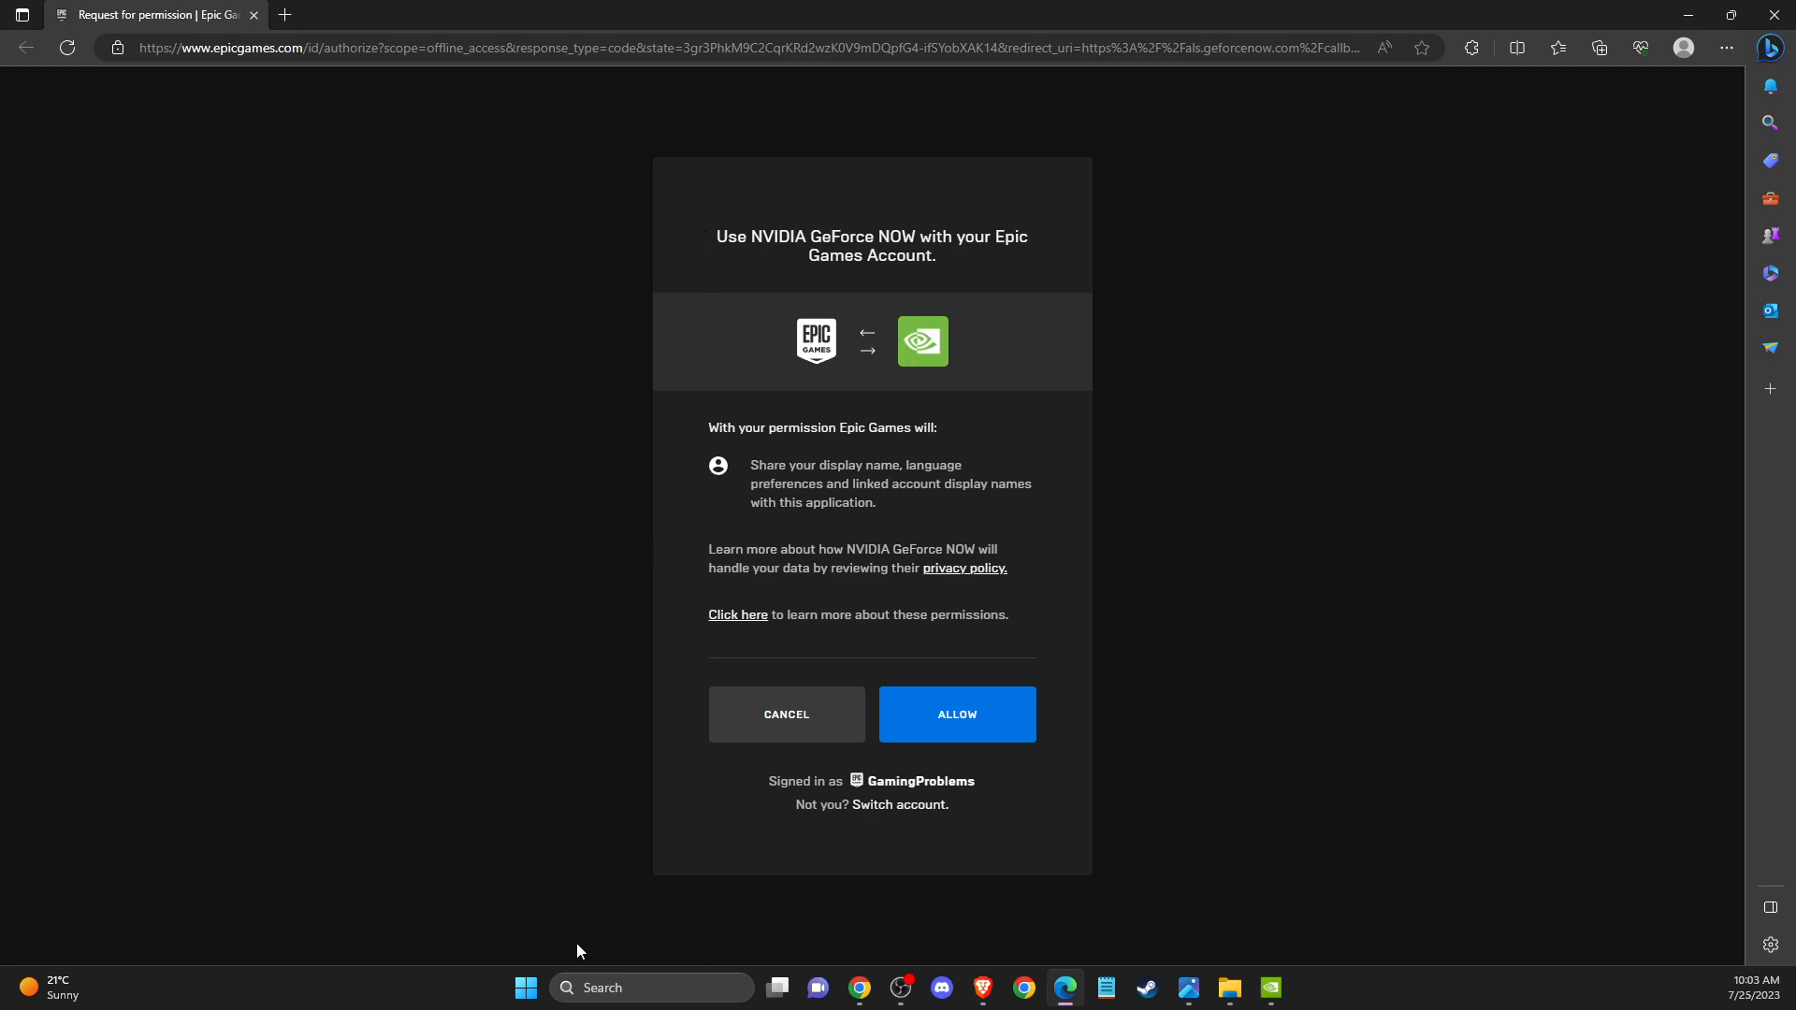
mouse_move(628, 988)
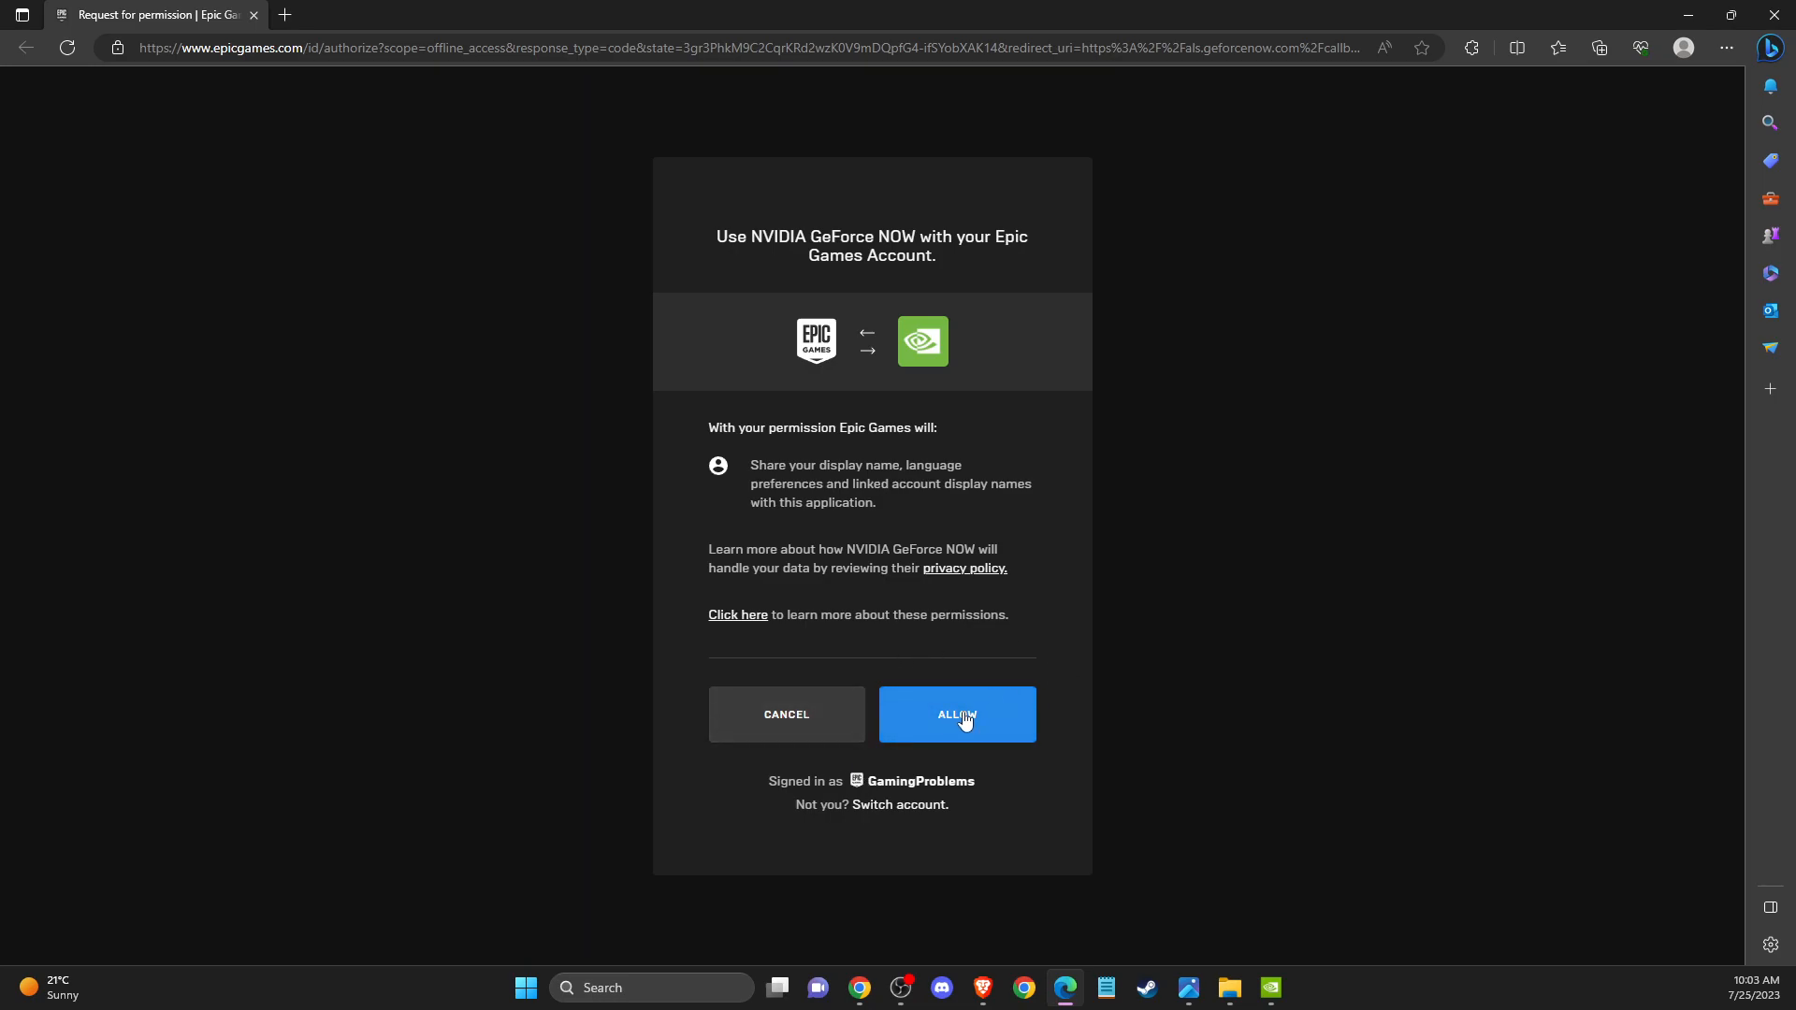
click(956, 712)
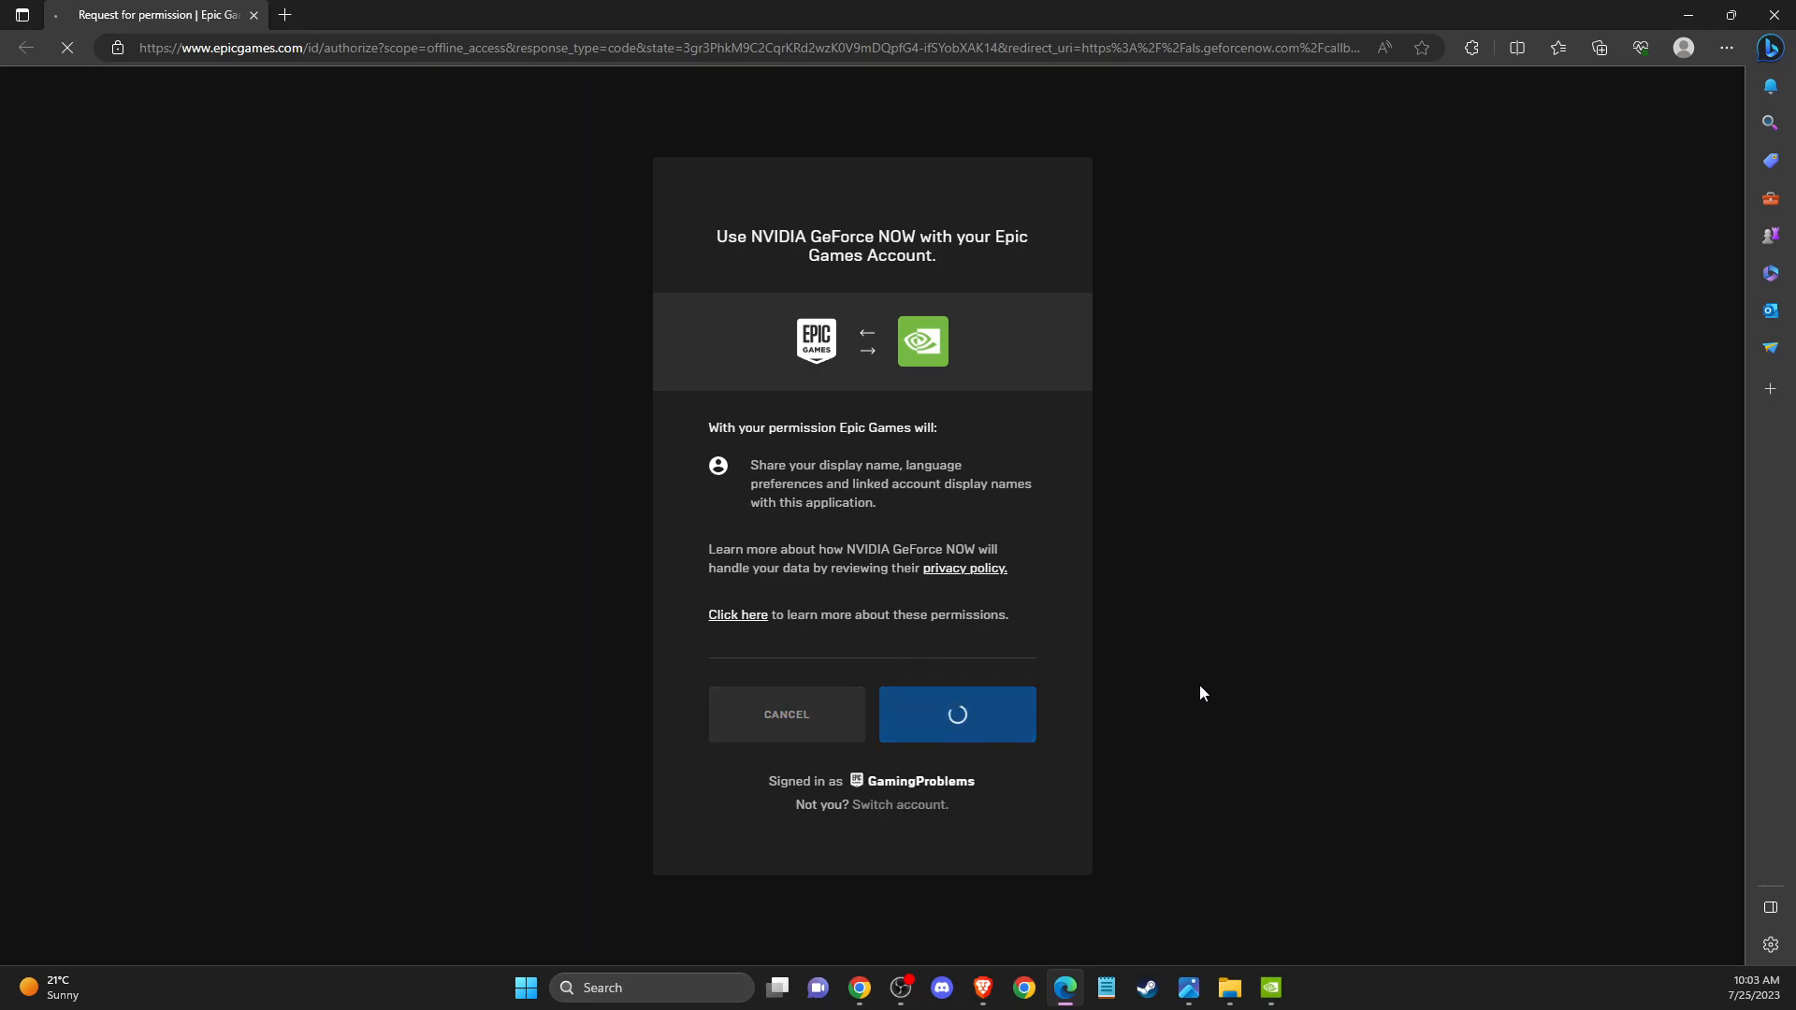
click(956, 713)
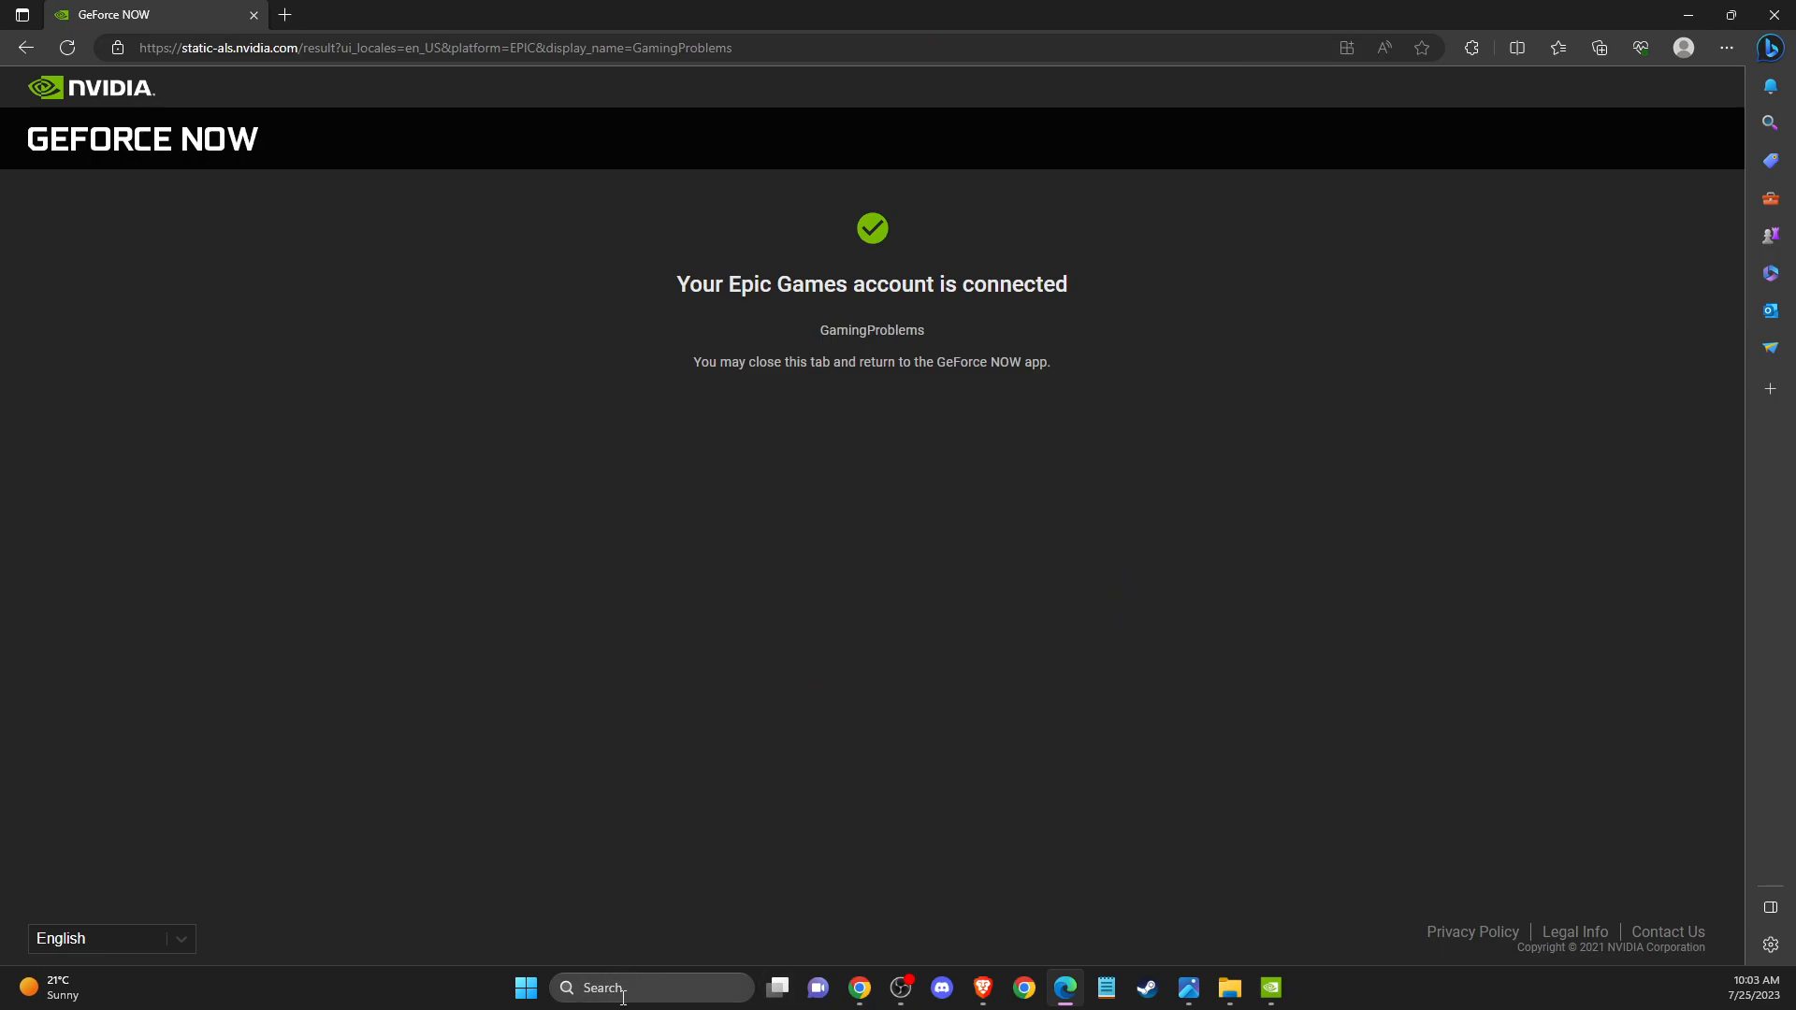
mouse_move(1173, 331)
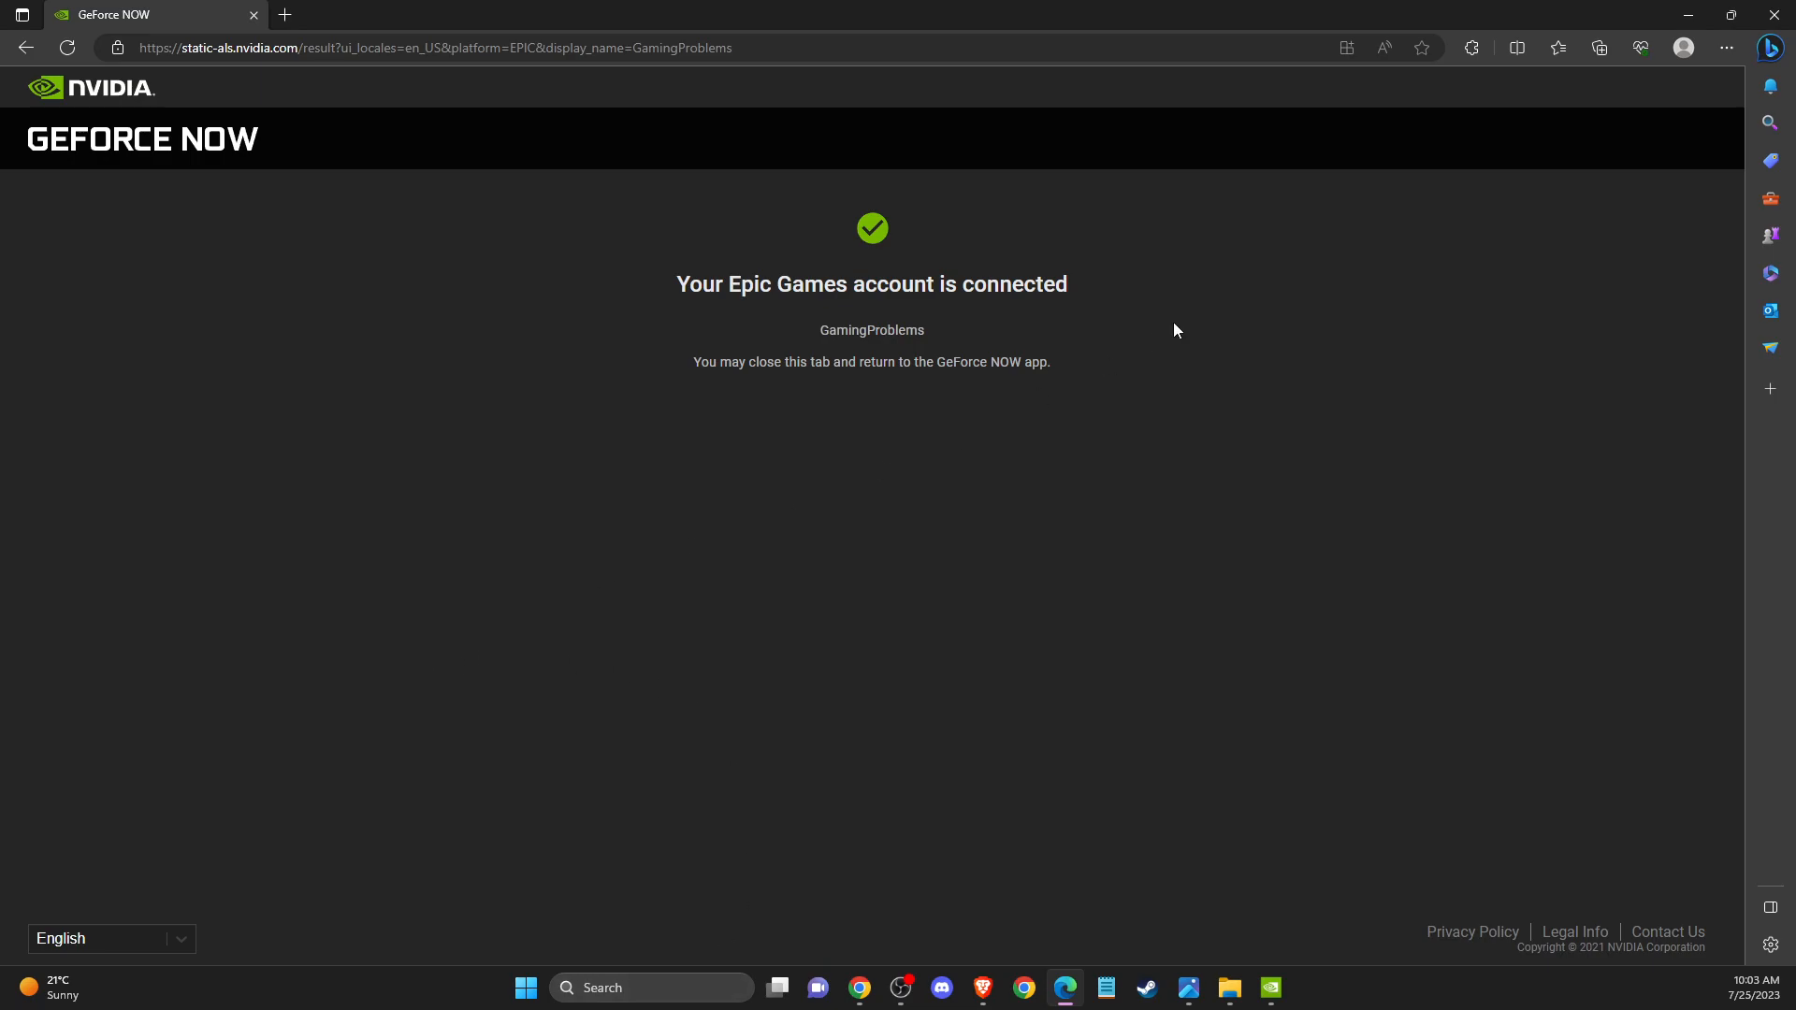
click(1269, 988)
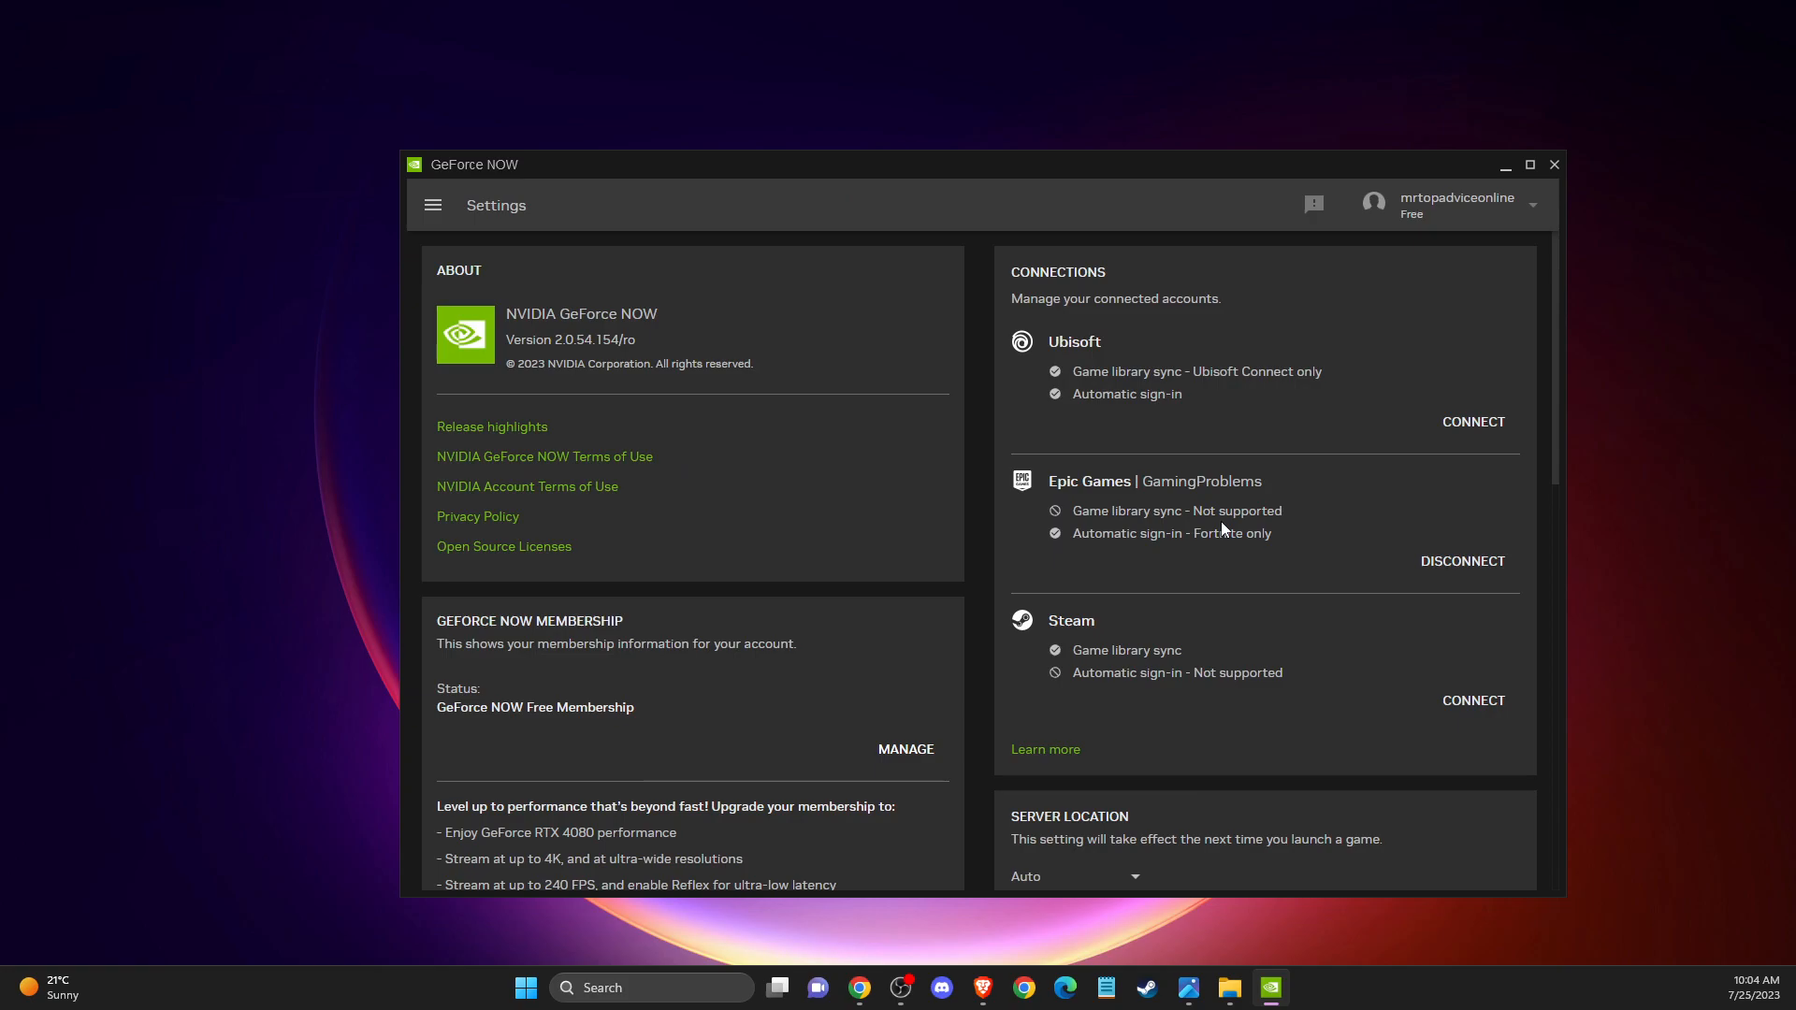
mouse_move(1615, 437)
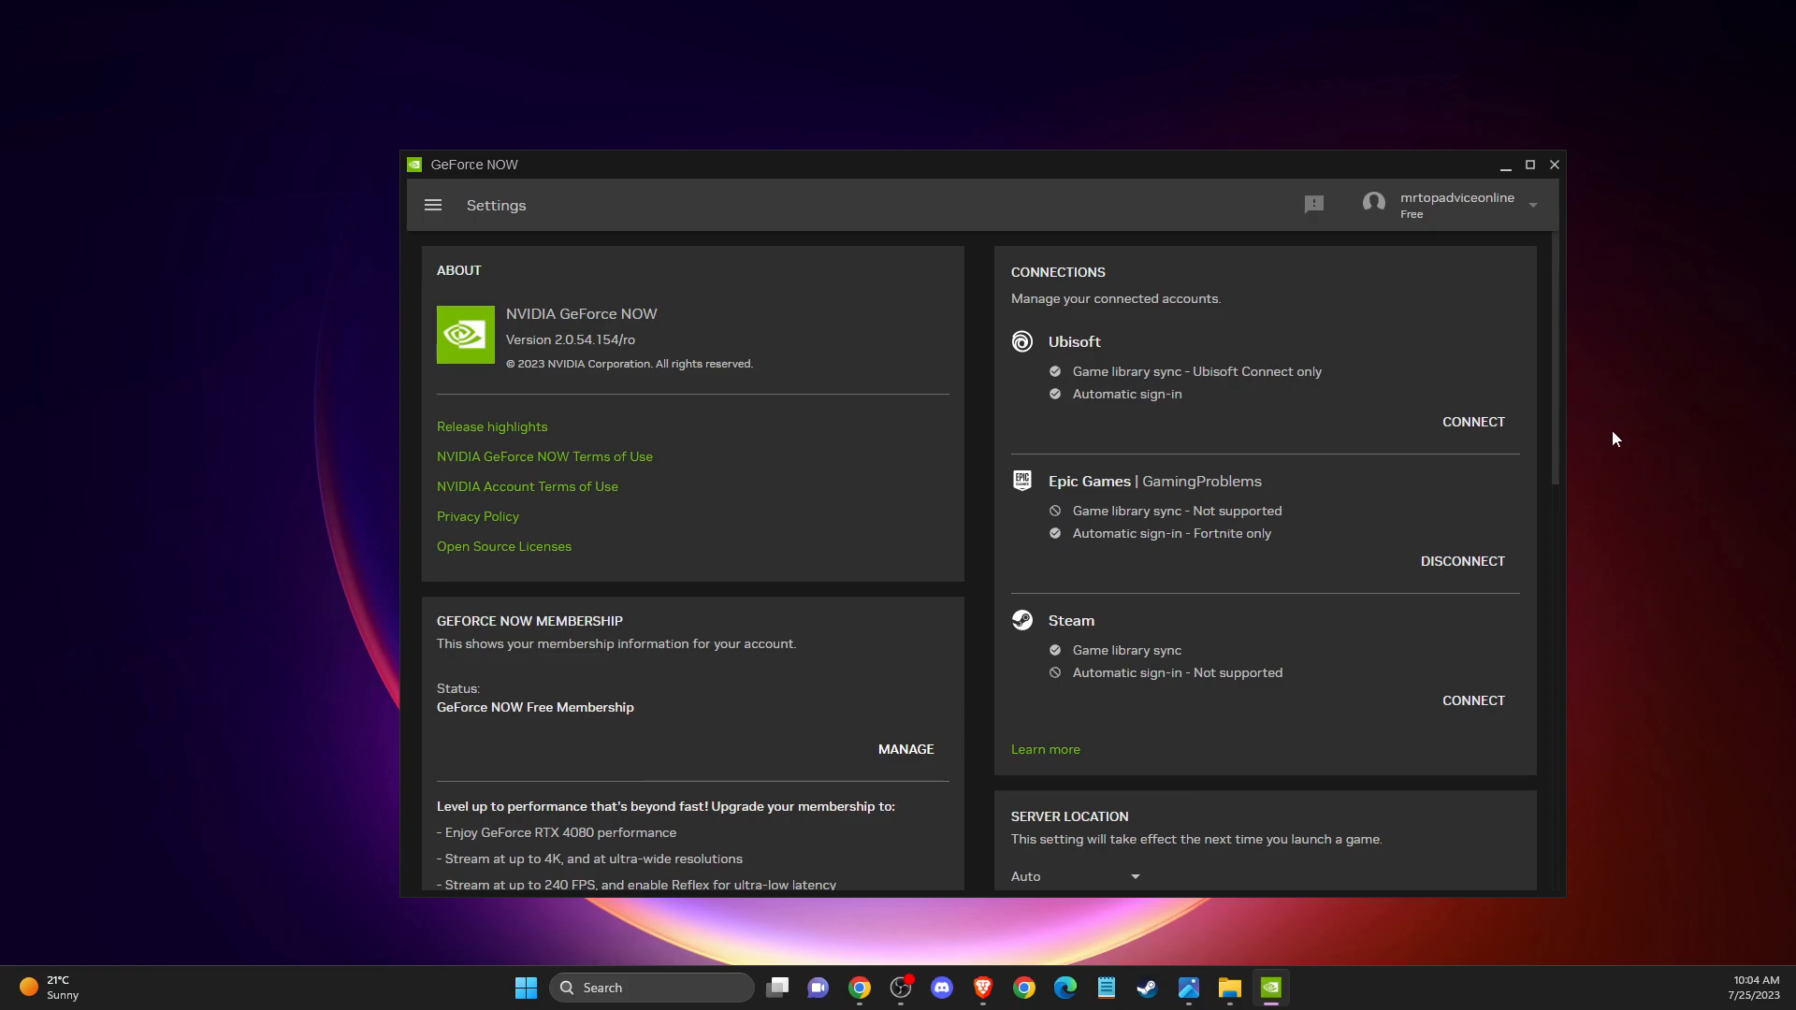